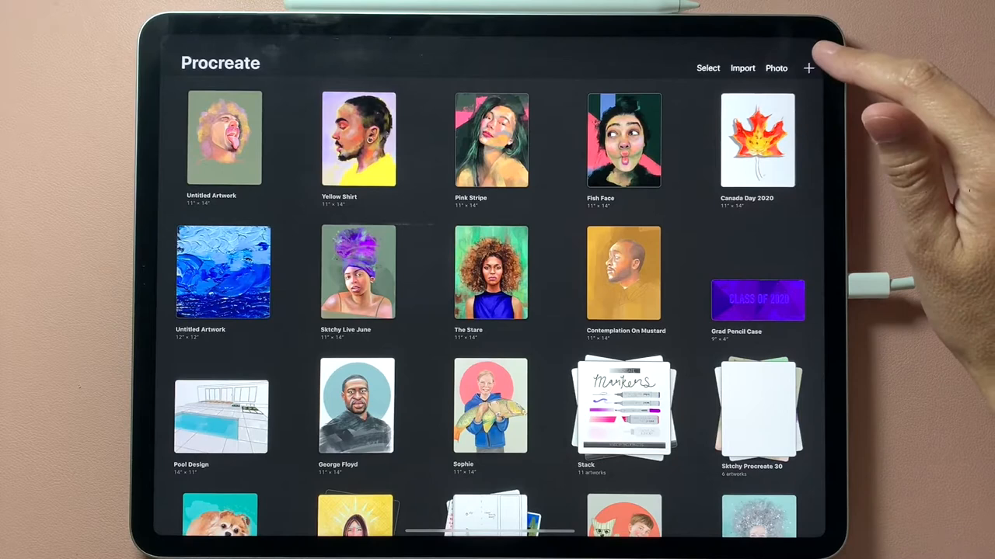
Start a new custom canvas from the gallery, defaulting to 3300 by 4200 px at 300 DPI.
left_click(809, 68)
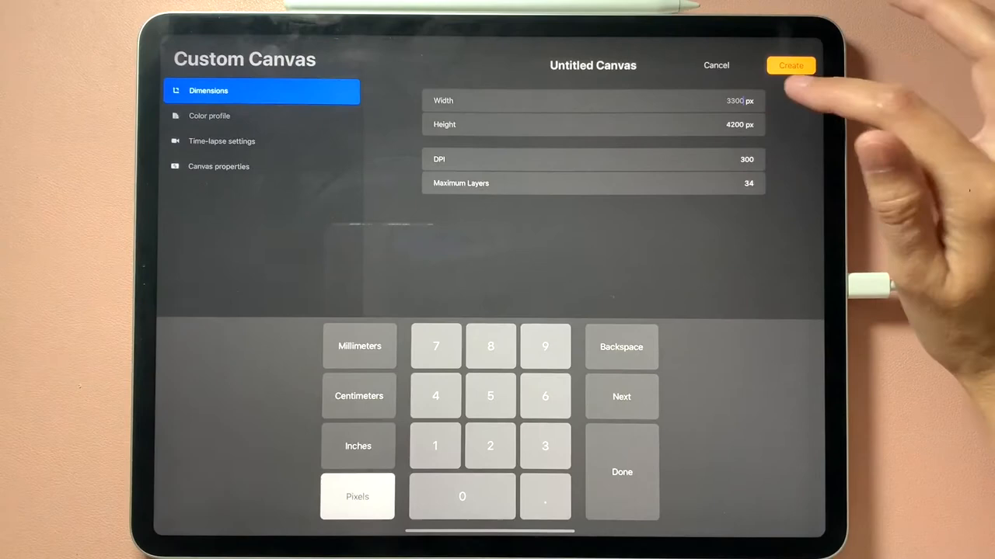
Create the canvas at 11 by 14 inches, 300 DPI.
left_click(358, 445)
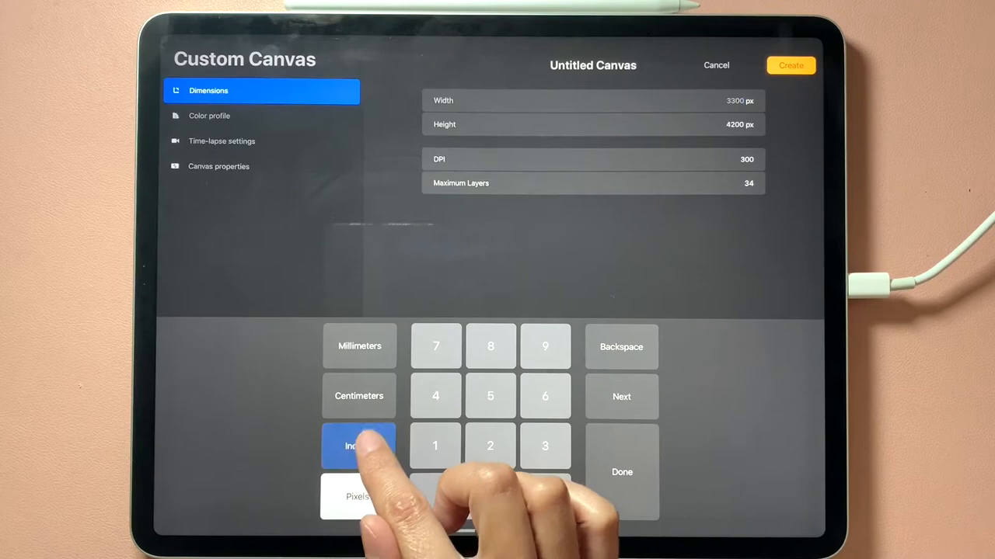
left_click(358, 446)
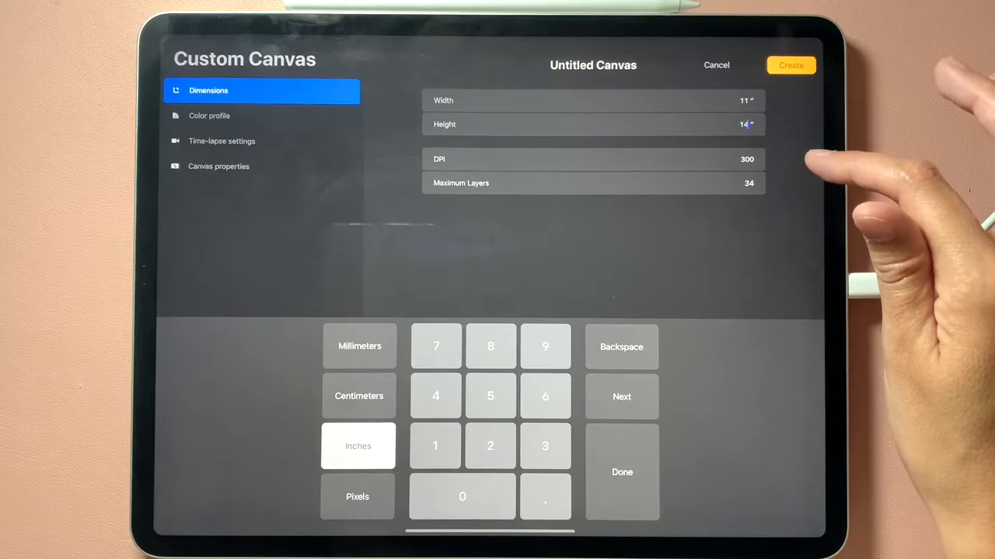
left_click(795, 66)
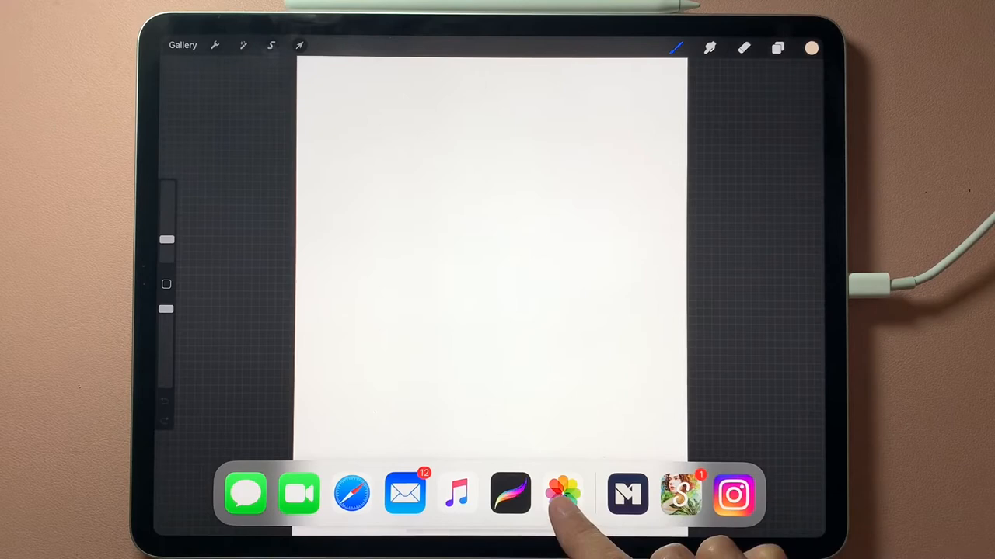
Bring the monstera leaf reference photo from Photos beside the canvas in Split View.
left_click(567, 495)
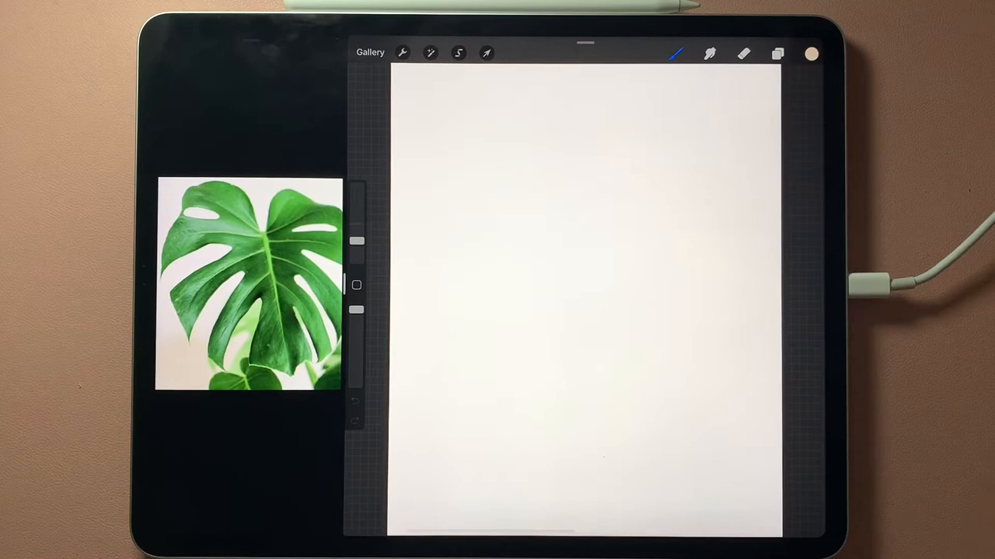
Create an empty palette named Leaf and choose a green as the current colour.
left_click(811, 52)
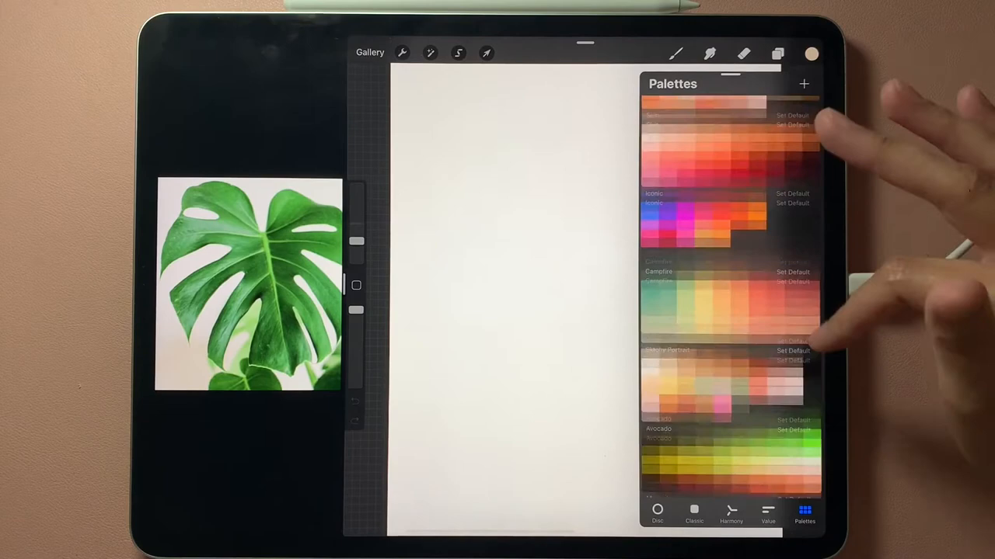
scroll("down", 3)
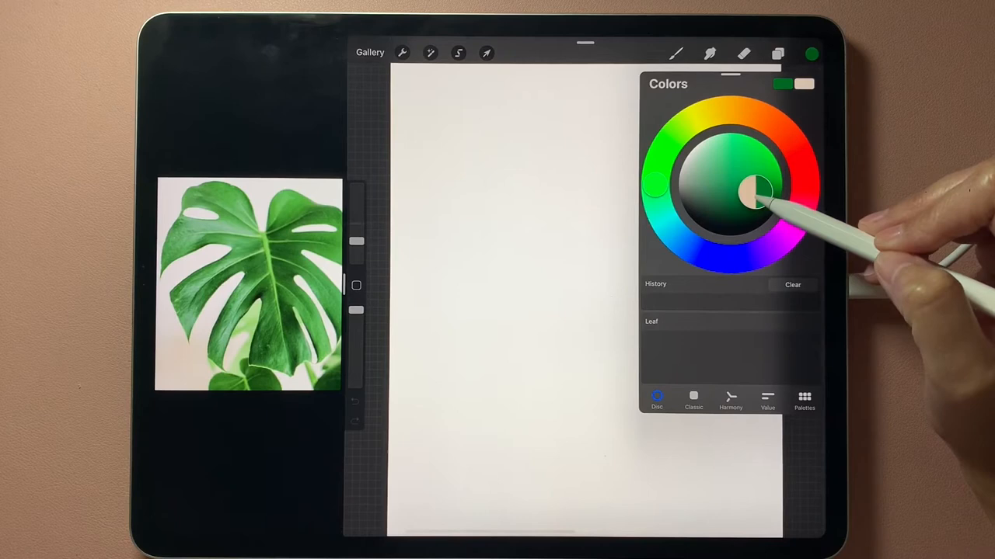
Fill the Leaf palette with several greens, pick a light yellow-green, and undo the test strokes.
left_click(752, 198)
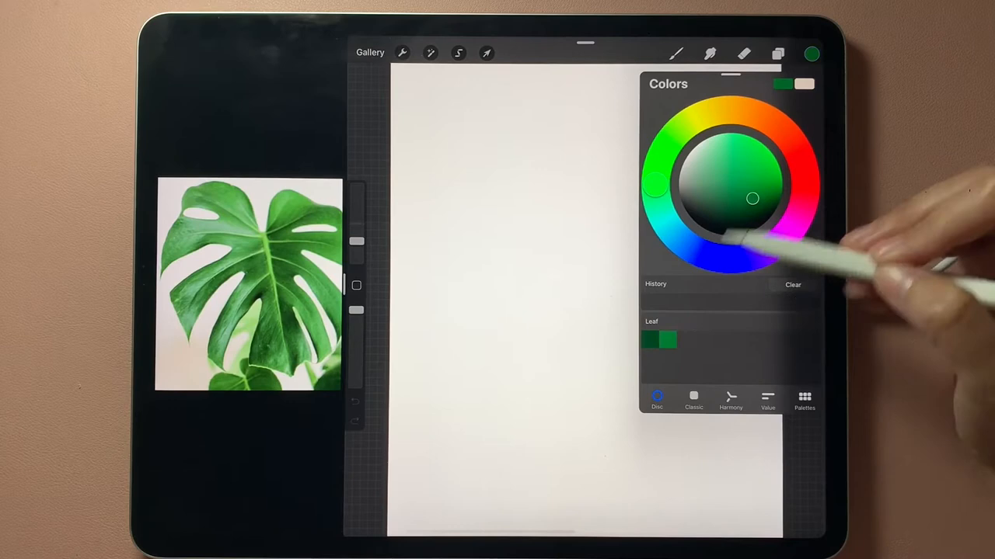
left_click(758, 171)
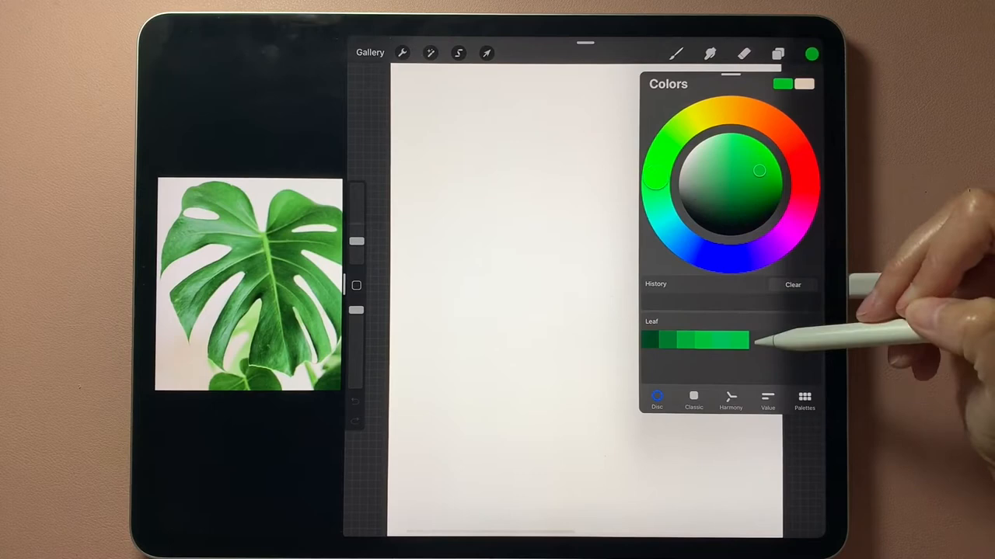
left_click(754, 342)
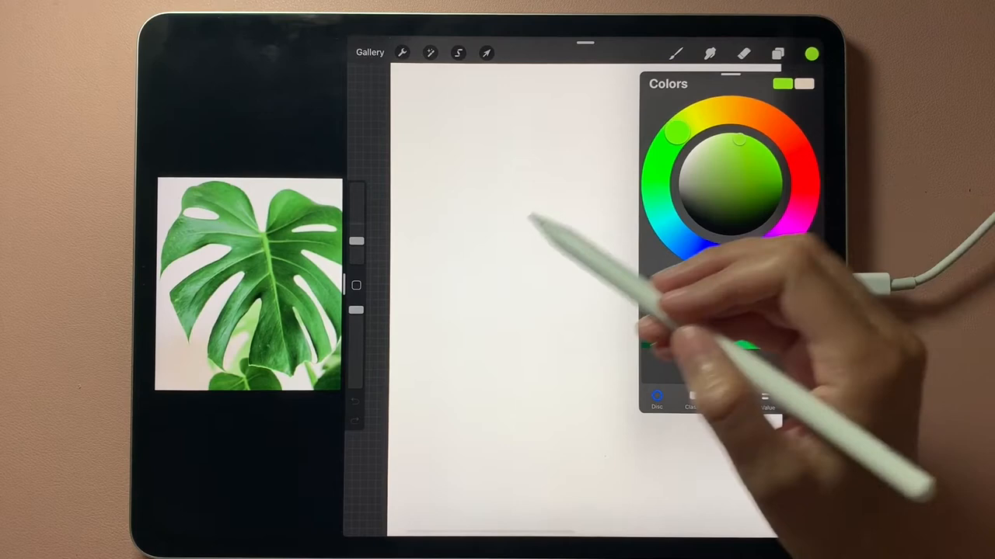
left_click(675, 53)
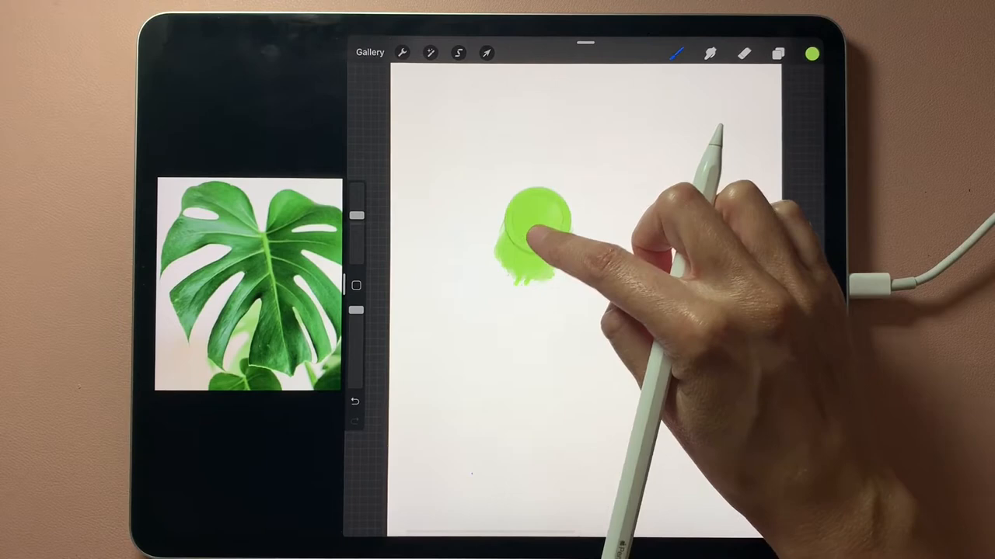
left_click(813, 51)
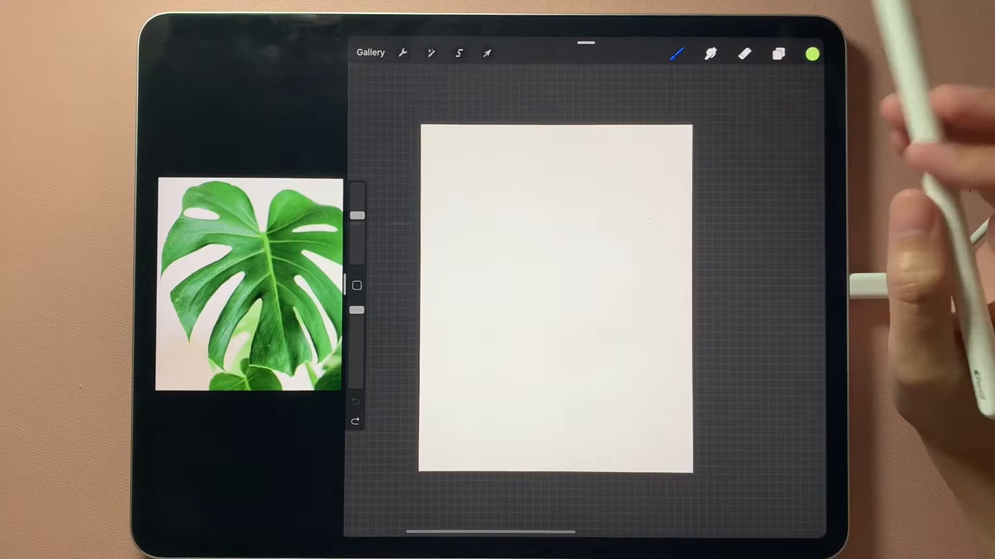
Make Painting > Salamanca the active brush and switch to a deeper green.
left_click(679, 53)
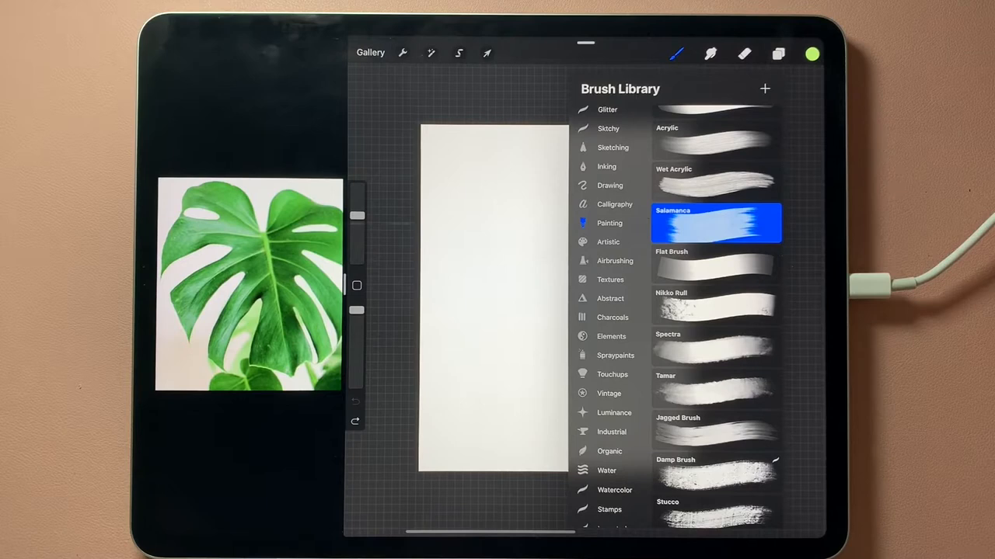
mouse_move(762, 222)
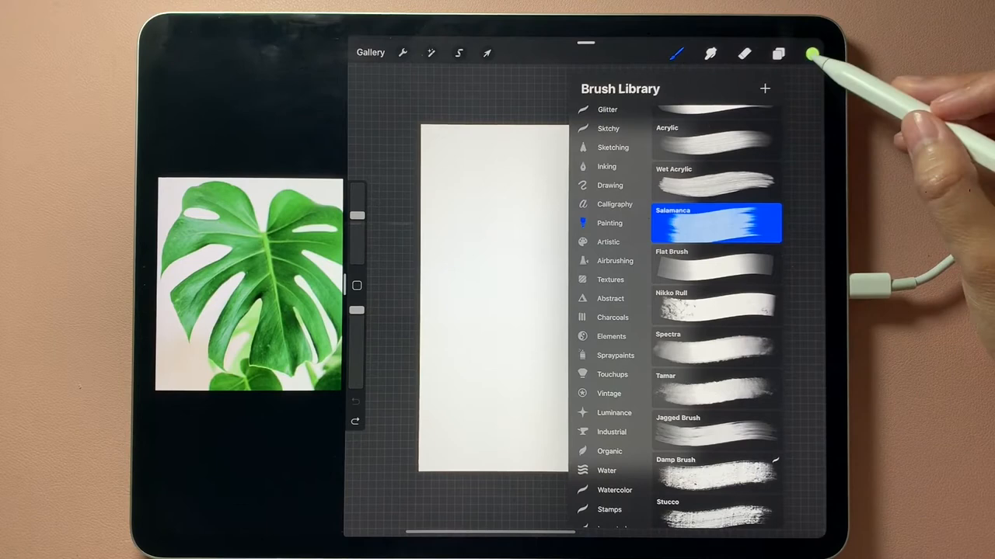
left_click(812, 53)
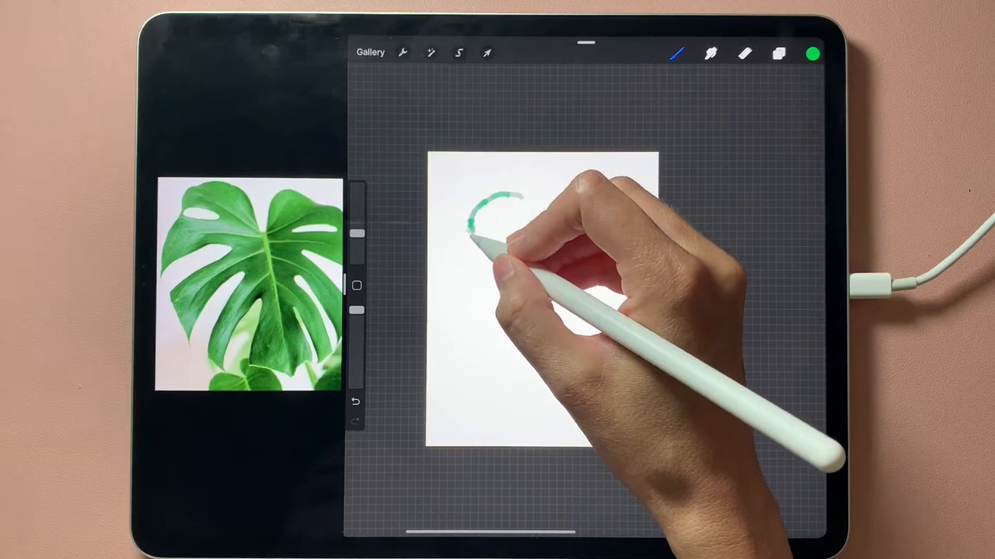
Trace the left half of the monstera leaf outline in green with its cut-out lobes.
left_click_drag(466, 233, 521, 271)
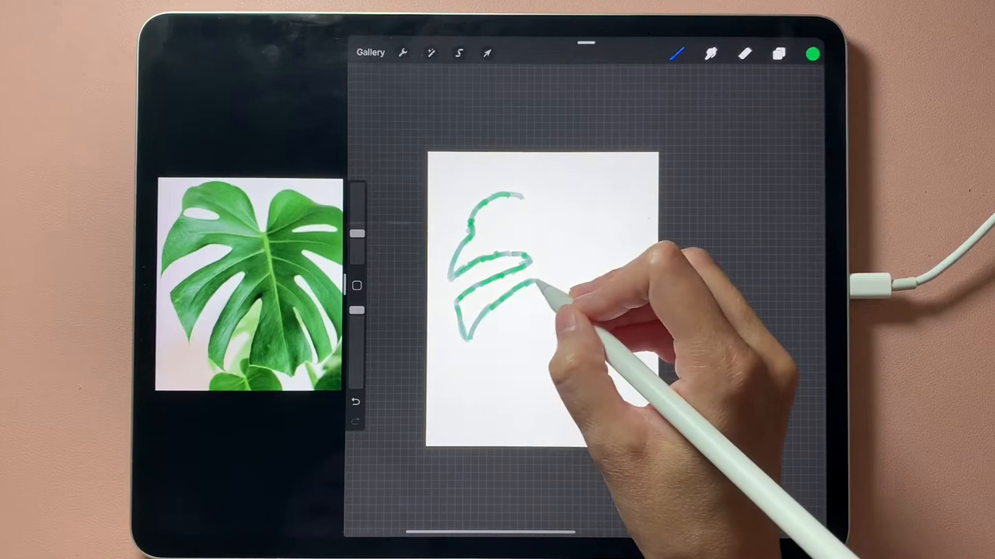
left_click_drag(536, 288, 490, 372)
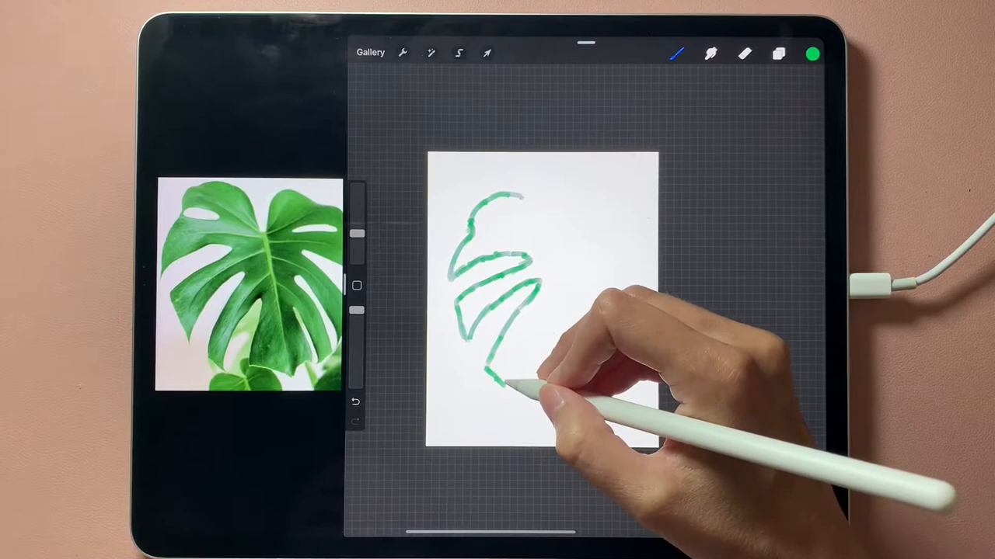
left_click_drag(505, 310, 544, 357)
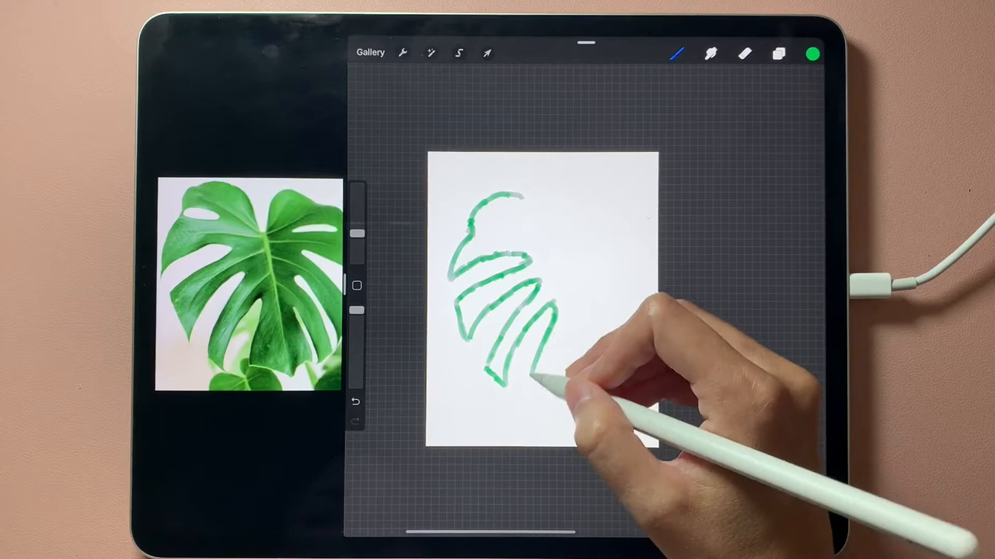
left_click_drag(536, 361, 591, 373)
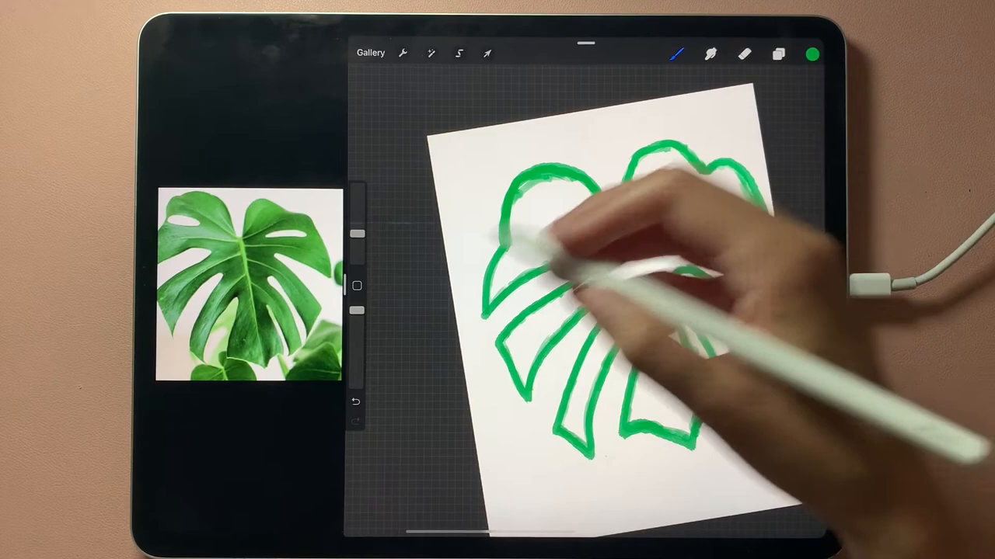
Finish tracing the right half of the leaf outline in bright green.
left_click(680, 52)
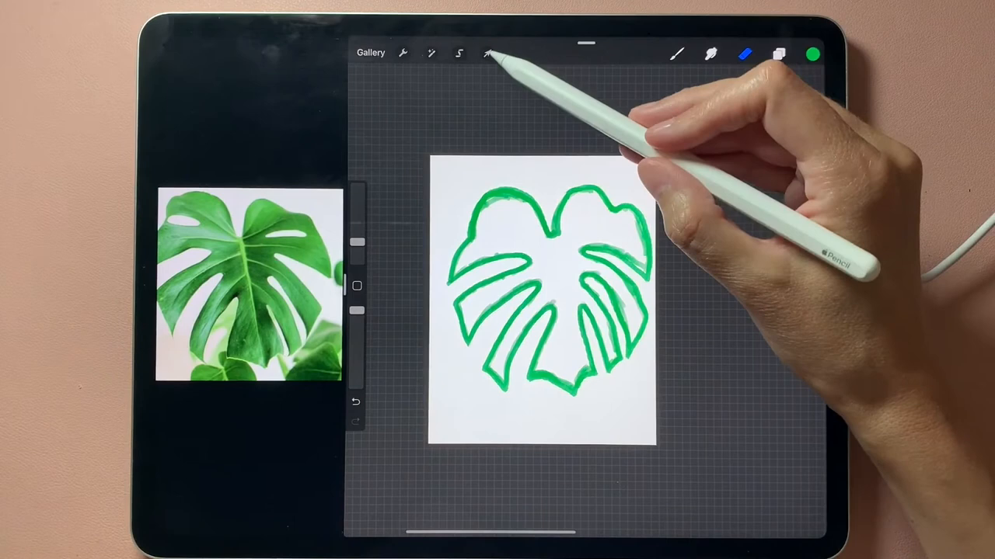
Transform the leaf outline with Warp and Distort so it better fills the canvas.
left_click(484, 52)
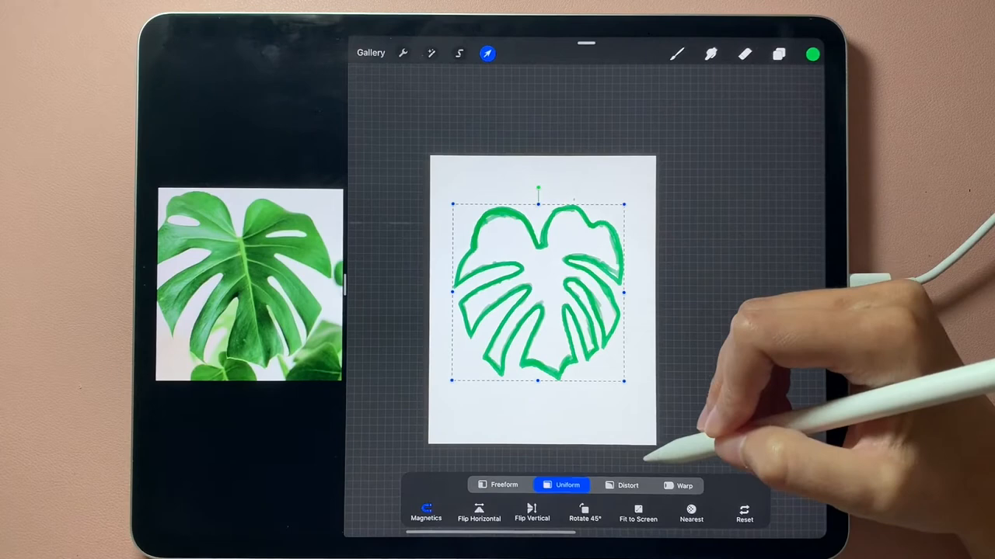
left_click(677, 484)
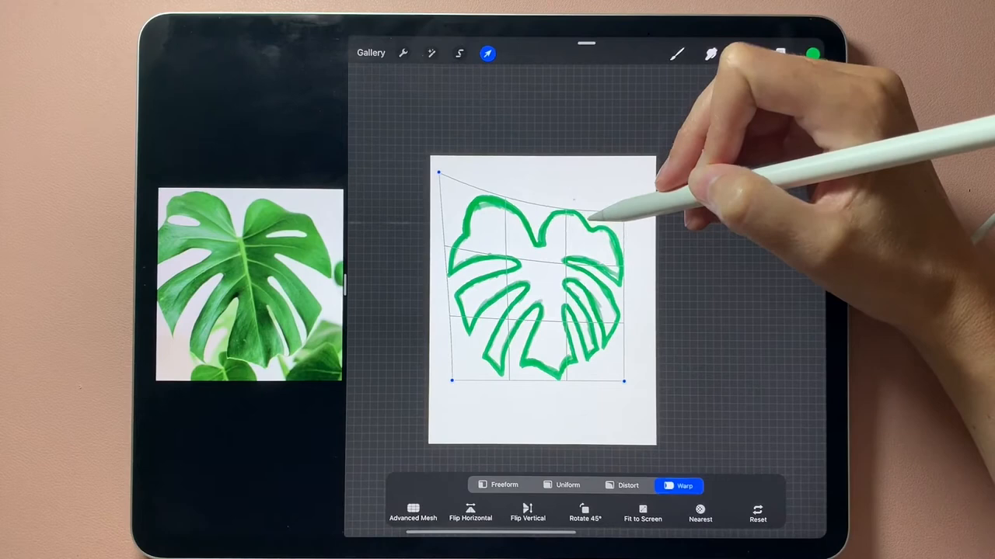
left_click(622, 485)
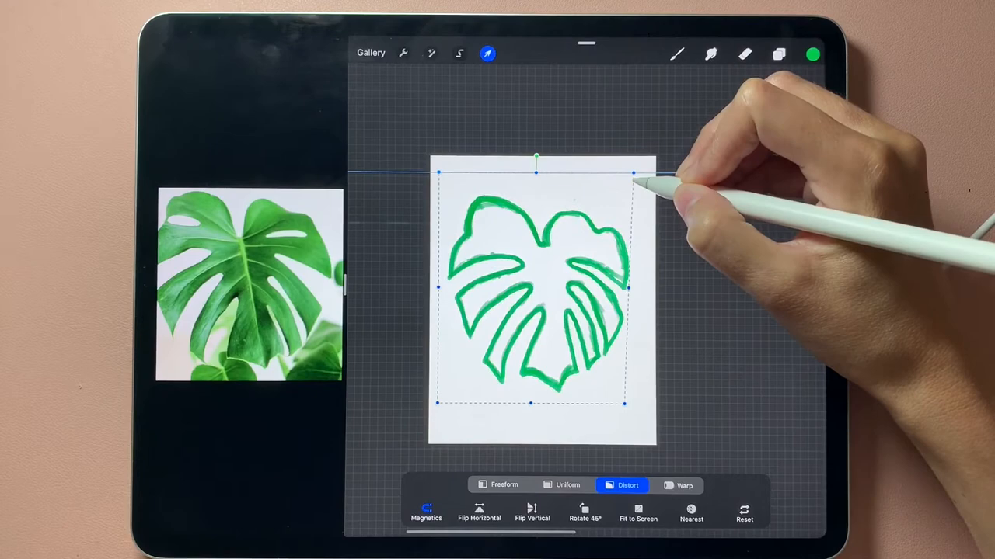
left_click(499, 485)
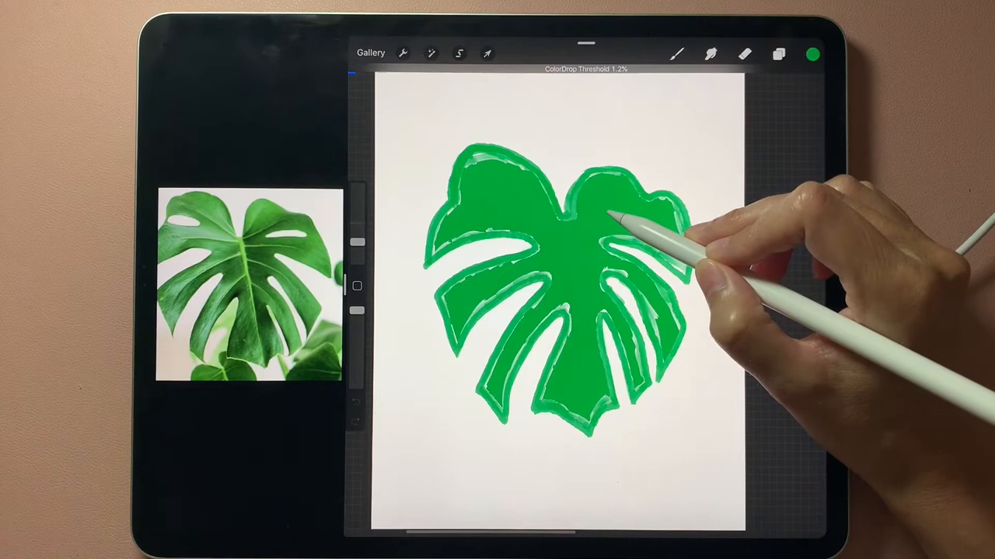
ColorDrop solid green into the leaf outline, tuning the fill threshold.
left_click_drag(365, 69, 497, 69)
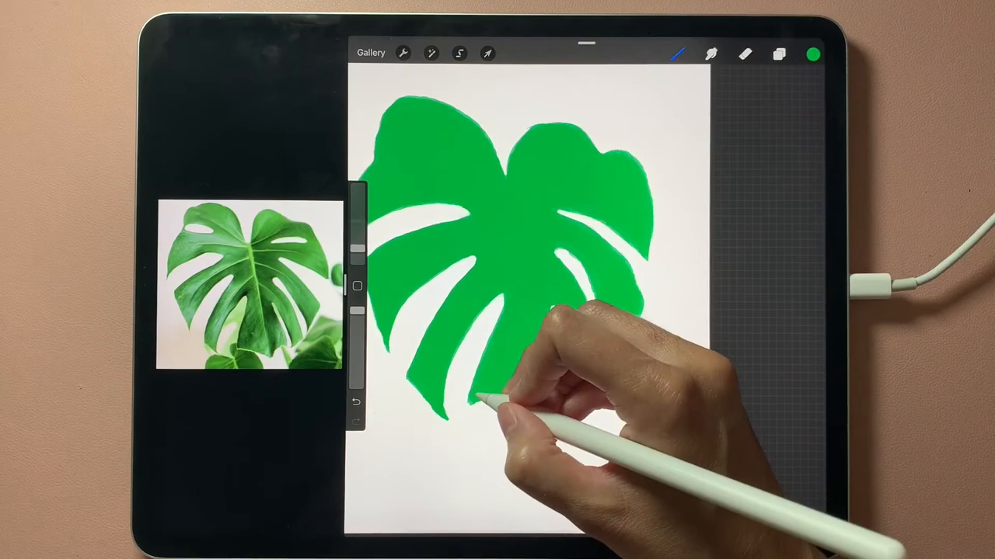
Smooth the leaf's lower edge with green paint so the silhouette reads as solid.
left_click_drag(505, 389, 560, 218)
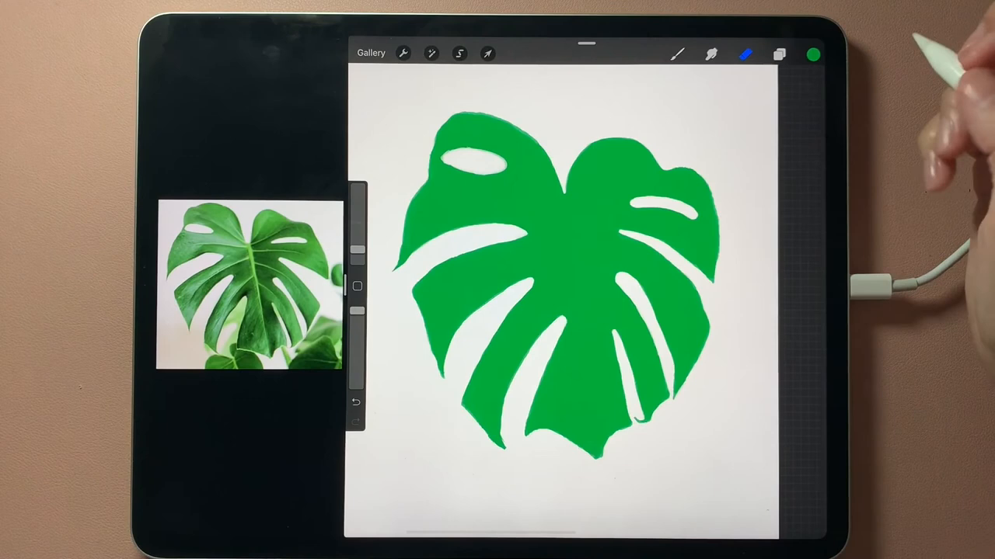
Hide the white background and erase stray green along the leaf's outline.
left_click(780, 52)
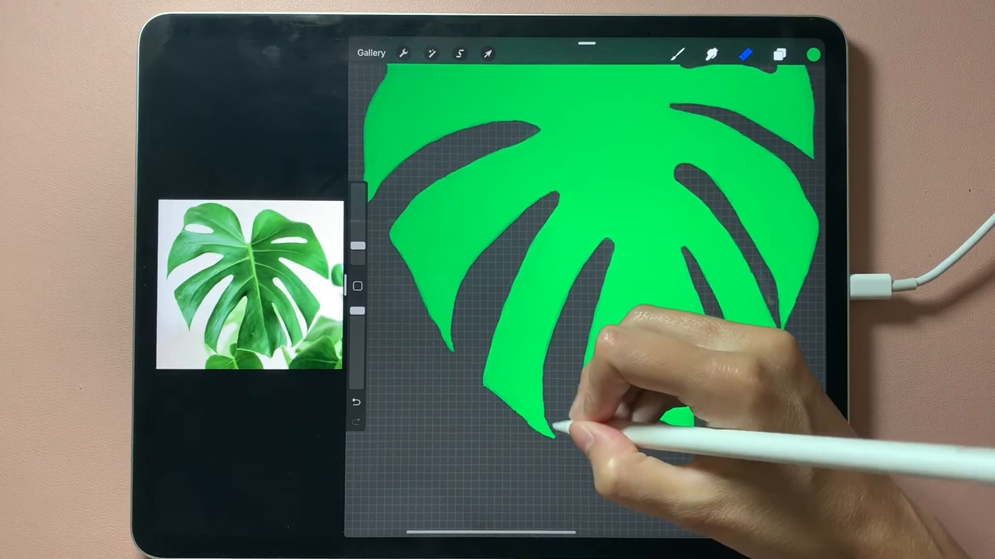
left_click(781, 53)
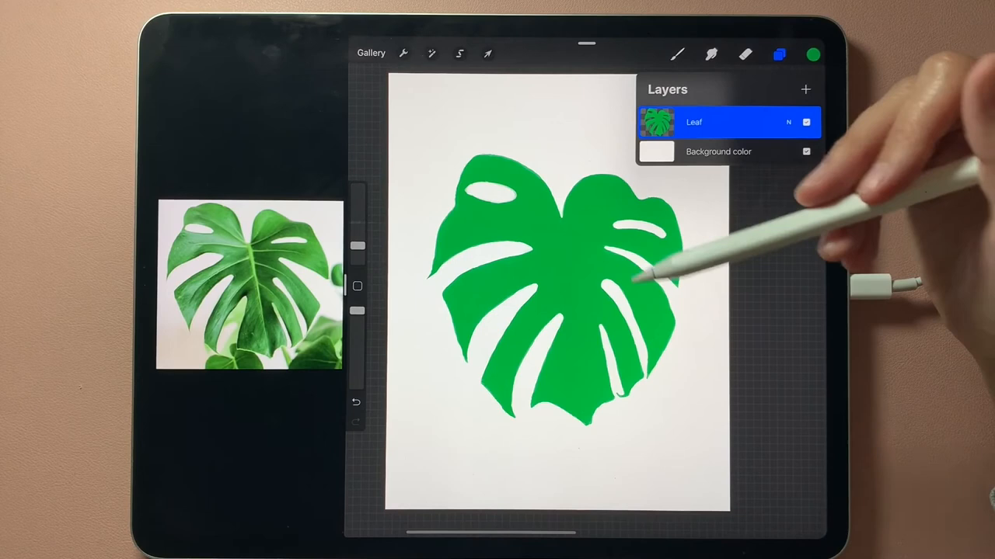
Show the background again and turn on Alpha Lock for the Leaf layer.
left_click(810, 55)
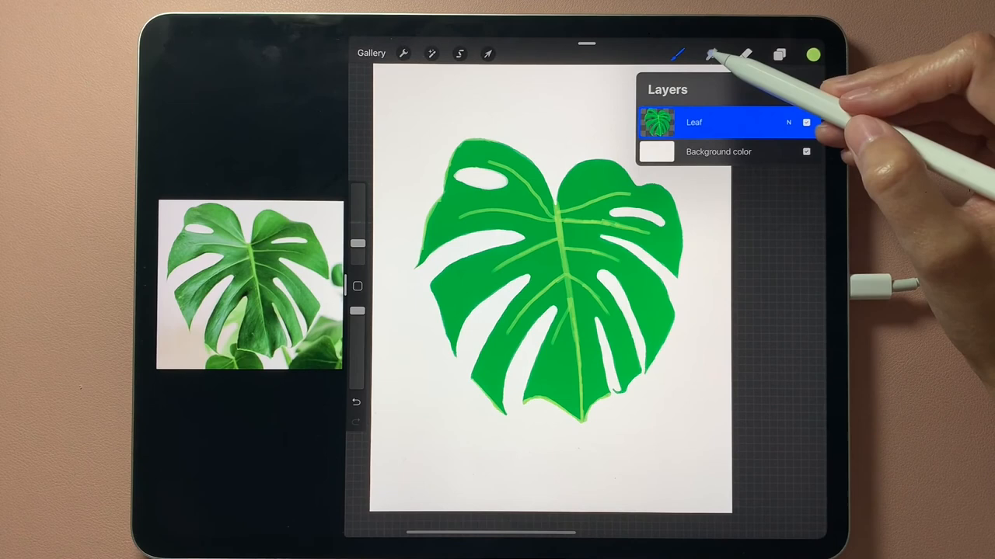
Select the Salamanca painting brush and add an empty Layer 2 above Leaf.
left_click(711, 52)
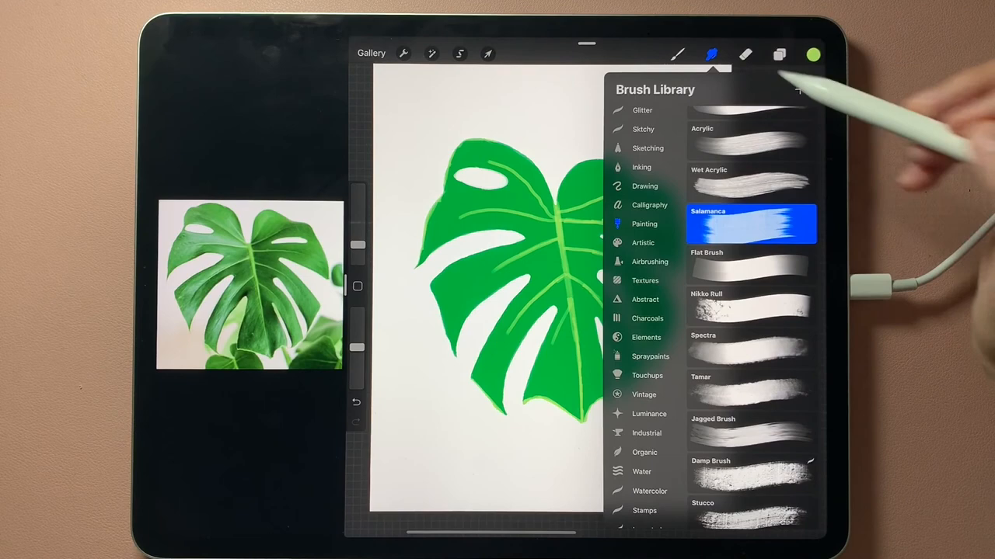
left_click(710, 52)
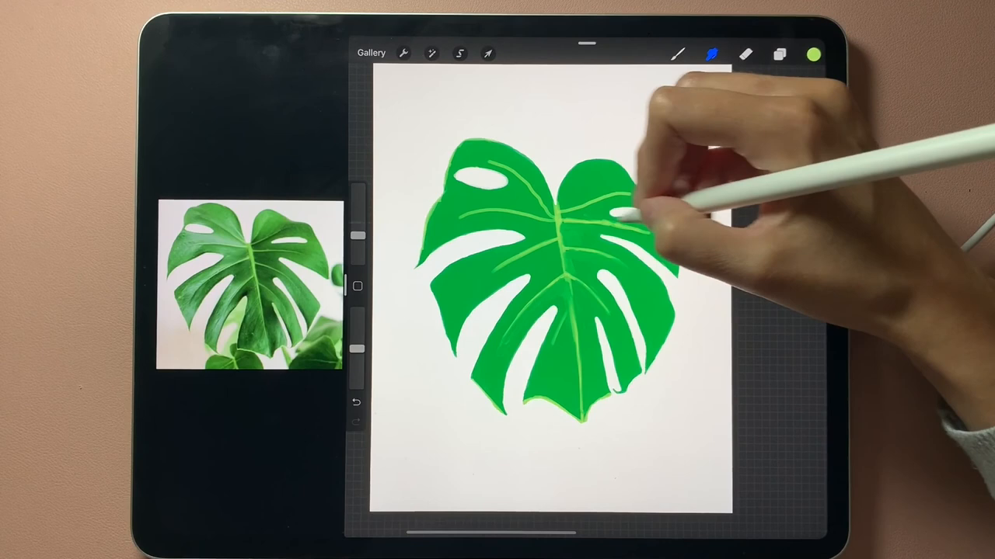
left_click(780, 51)
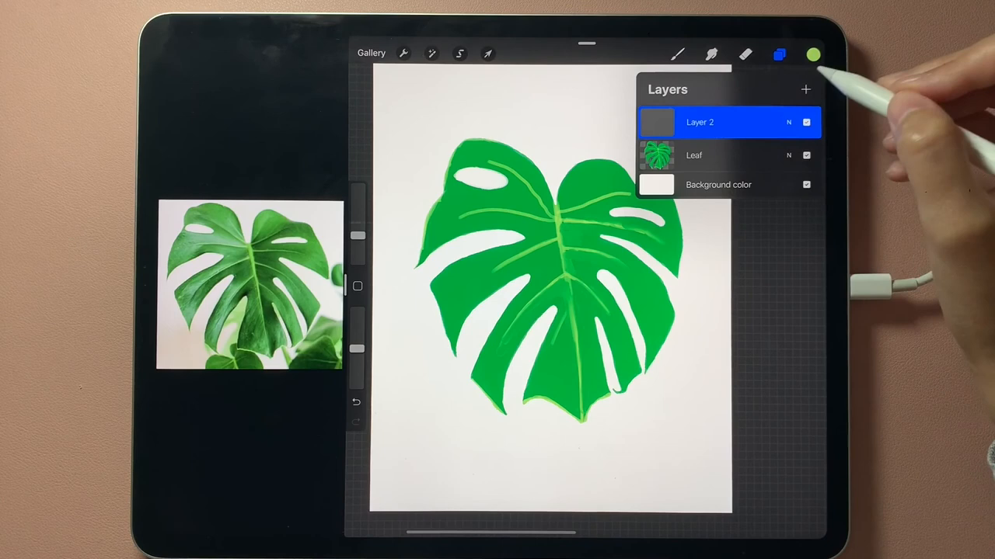